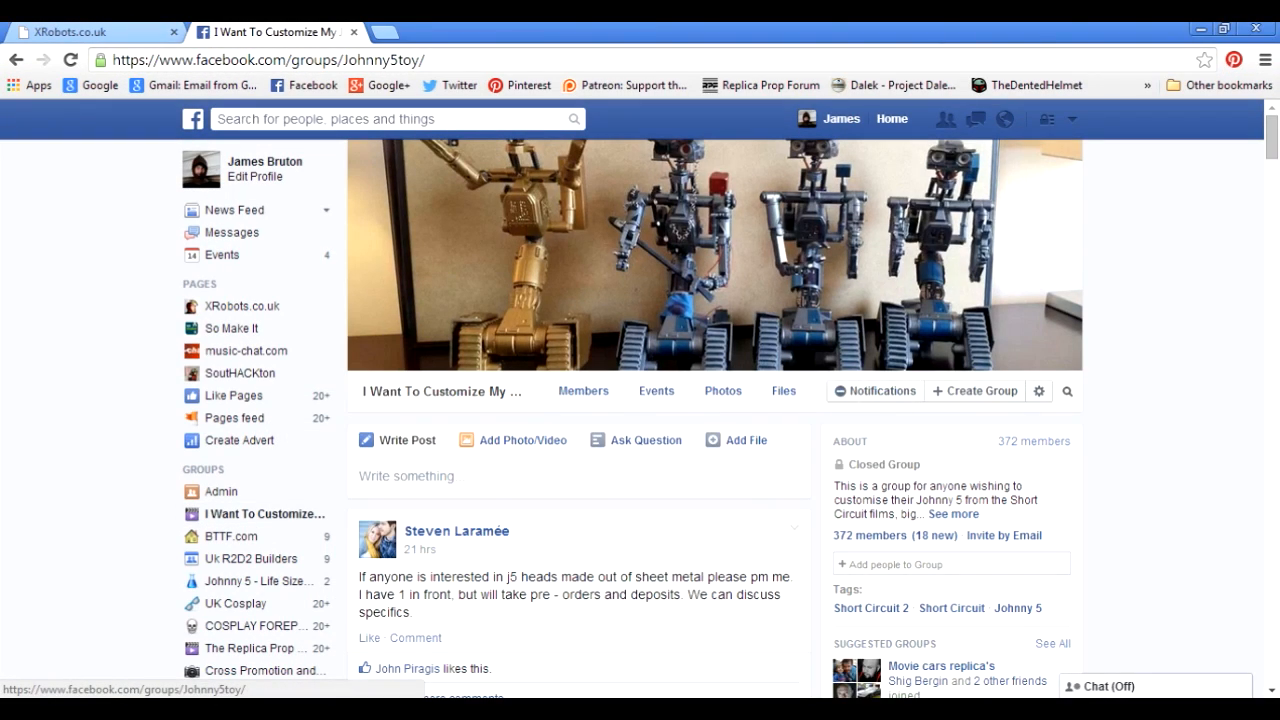
- Scroll and drag the view to inspect the NeckUpperPlate's flat plate and holes
{"action": "scroll", "scroll_direction": "down", "scroll_amount": 3}
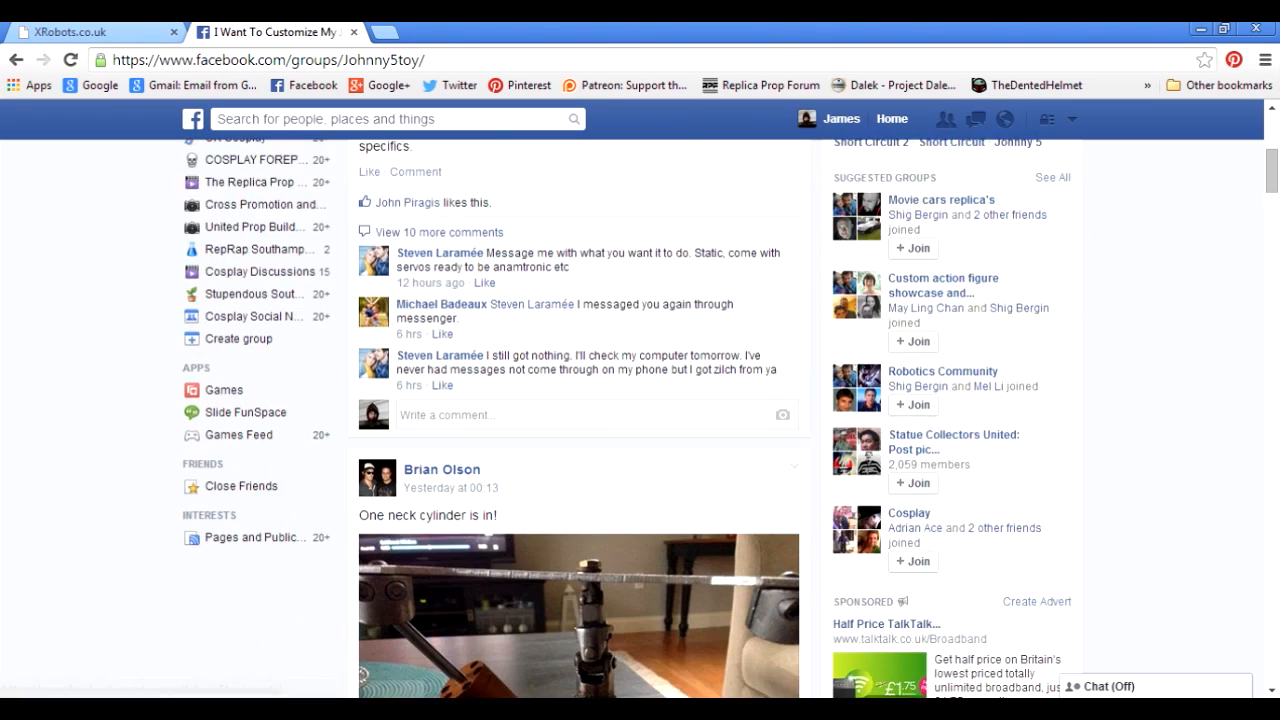
{"action": "scroll", "scroll_direction": "down", "scroll_amount": 3}
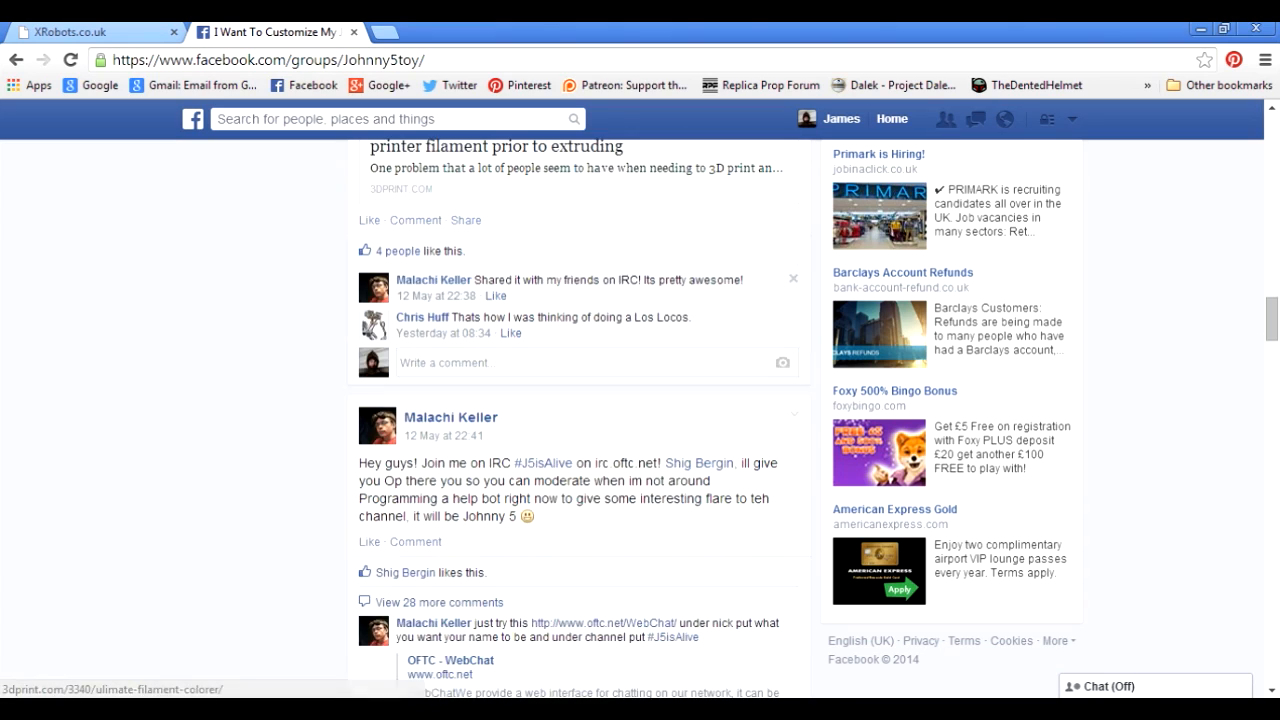
{"action": "scroll", "scroll_direction": "up", "scroll_amount": 3}
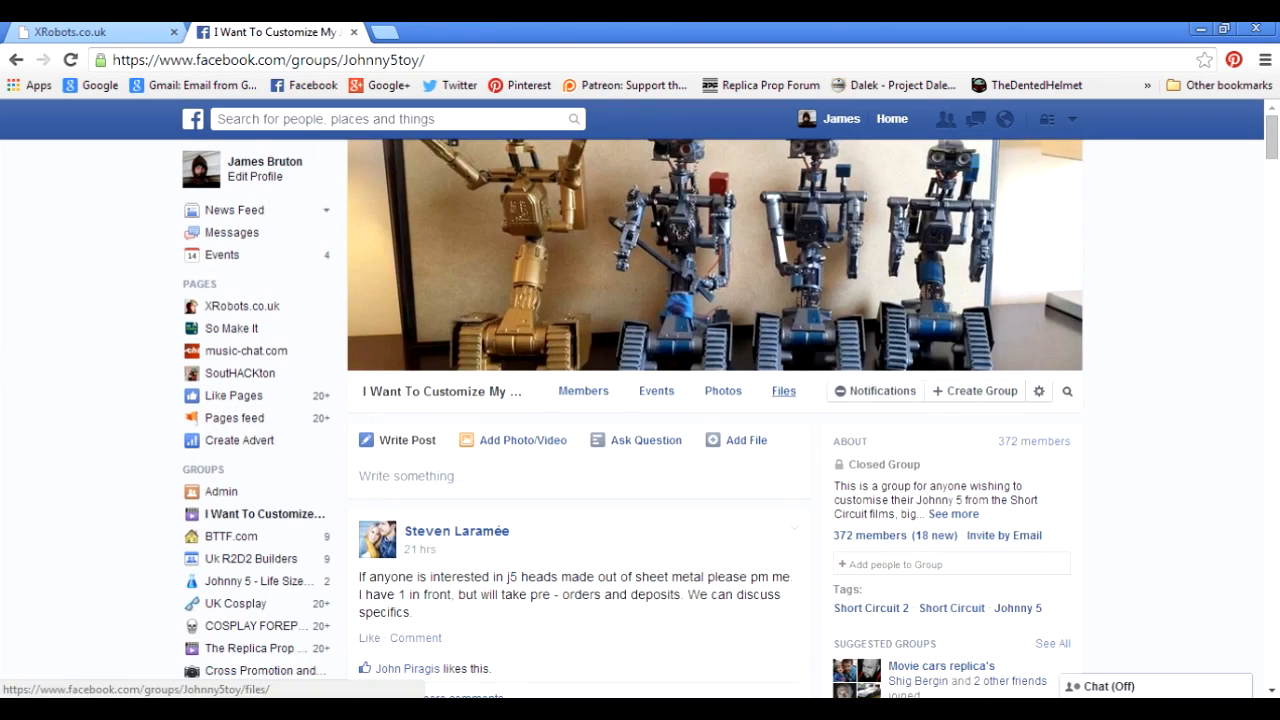
{"action": "mouse_move", "coordinate": [722, 391]}
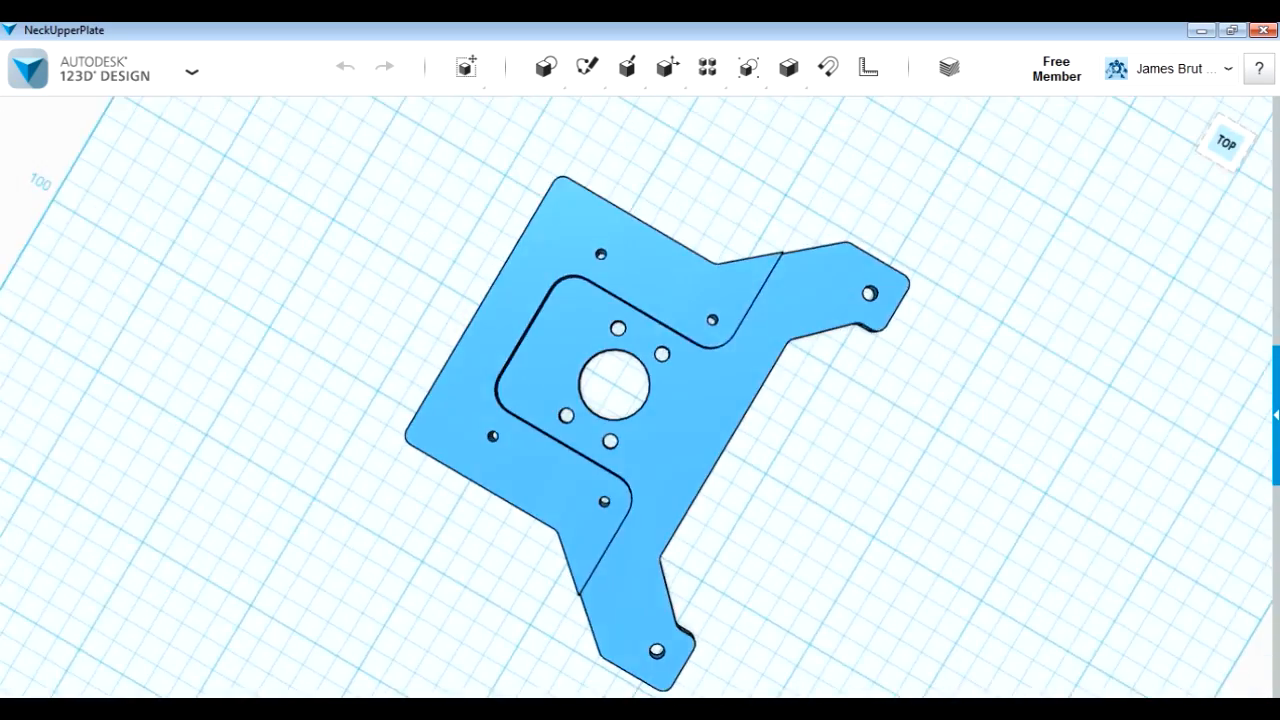
{"action": "left_click_drag", "start_coordinate": [640, 400], "coordinate": [640, 300]}
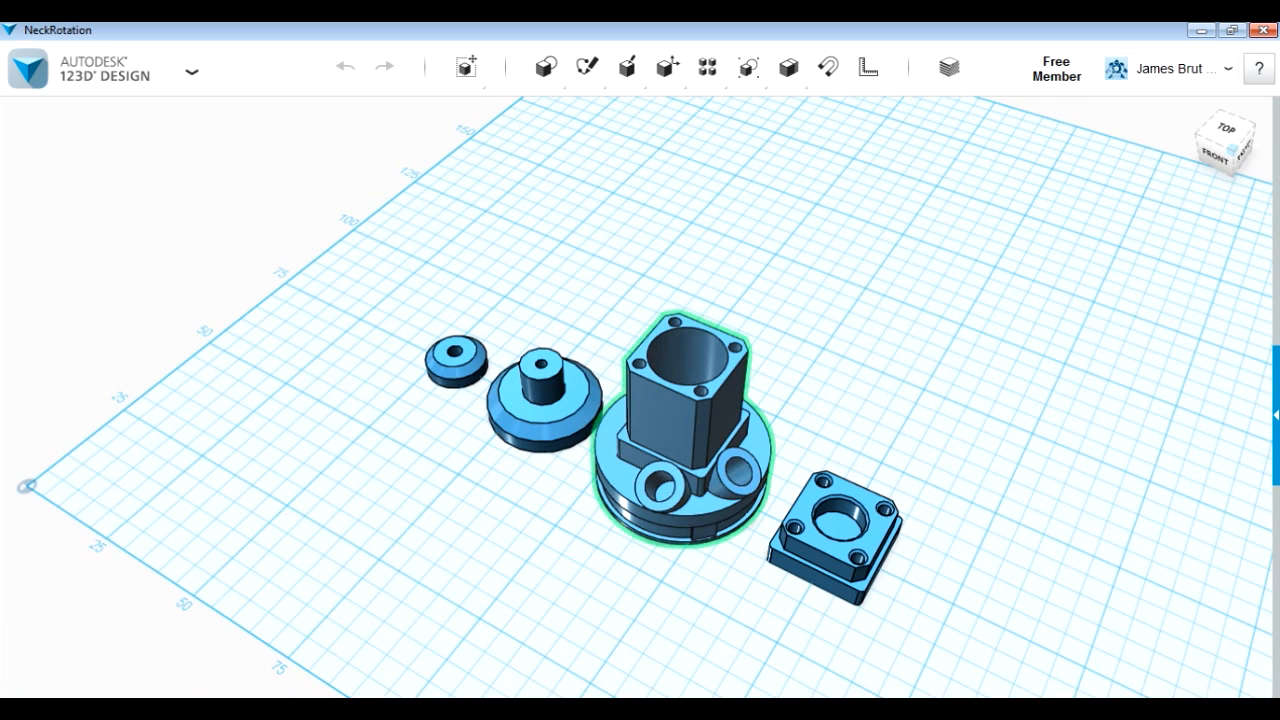
- Select the rotation hub, post pulley, washer and hub again to examine each NeckRotation part
{"action": "left_click", "coordinate": [665, 491]}
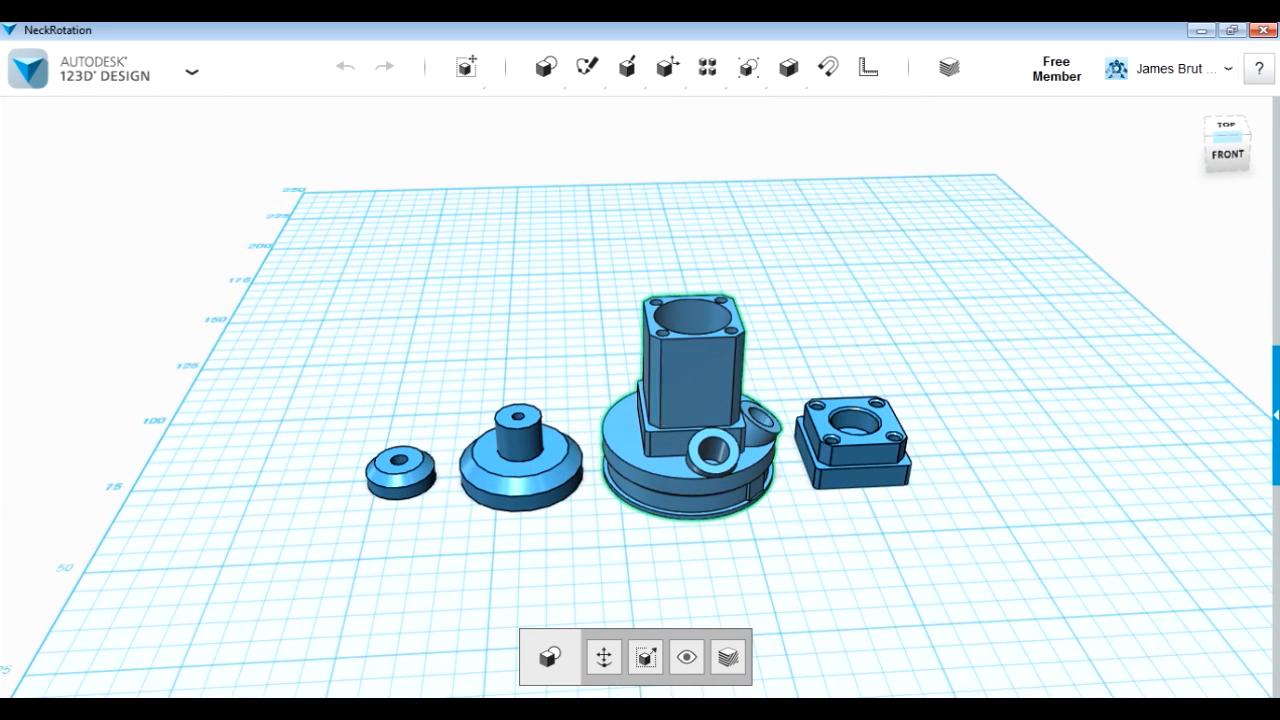
{"action": "left_click", "coordinate": [515, 455]}
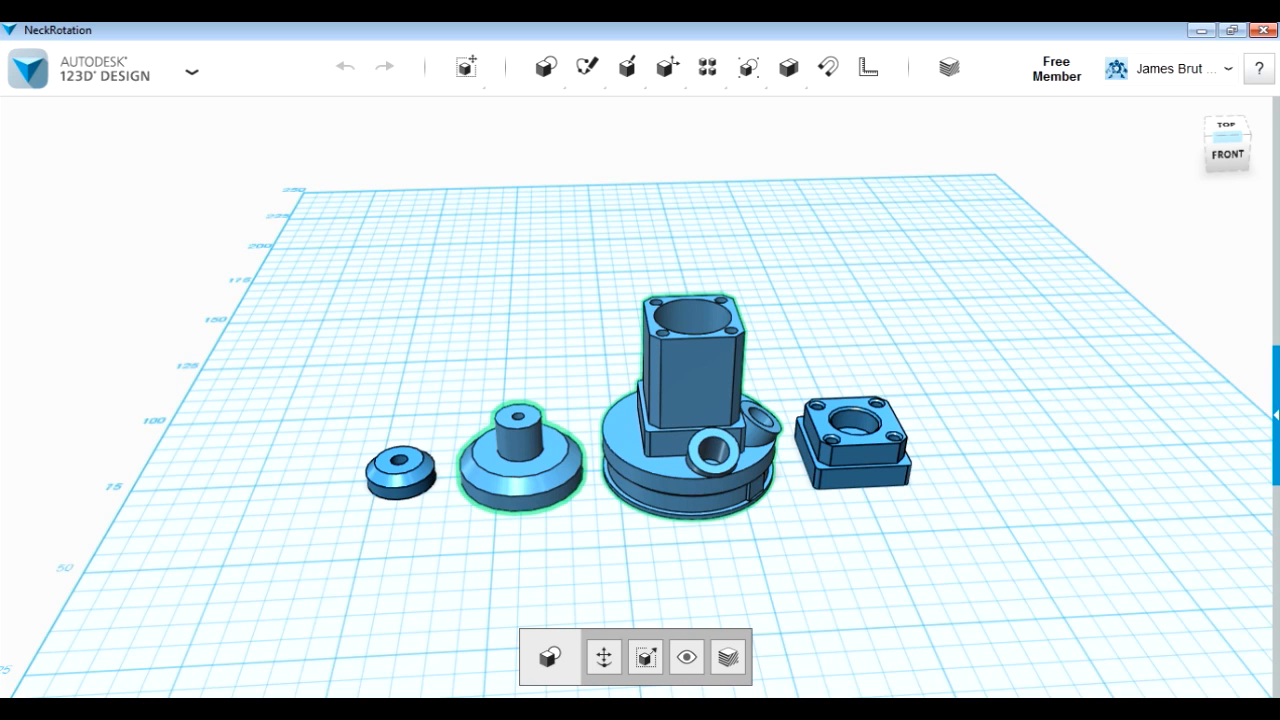
{"action": "left_click", "coordinate": [1246, 124]}
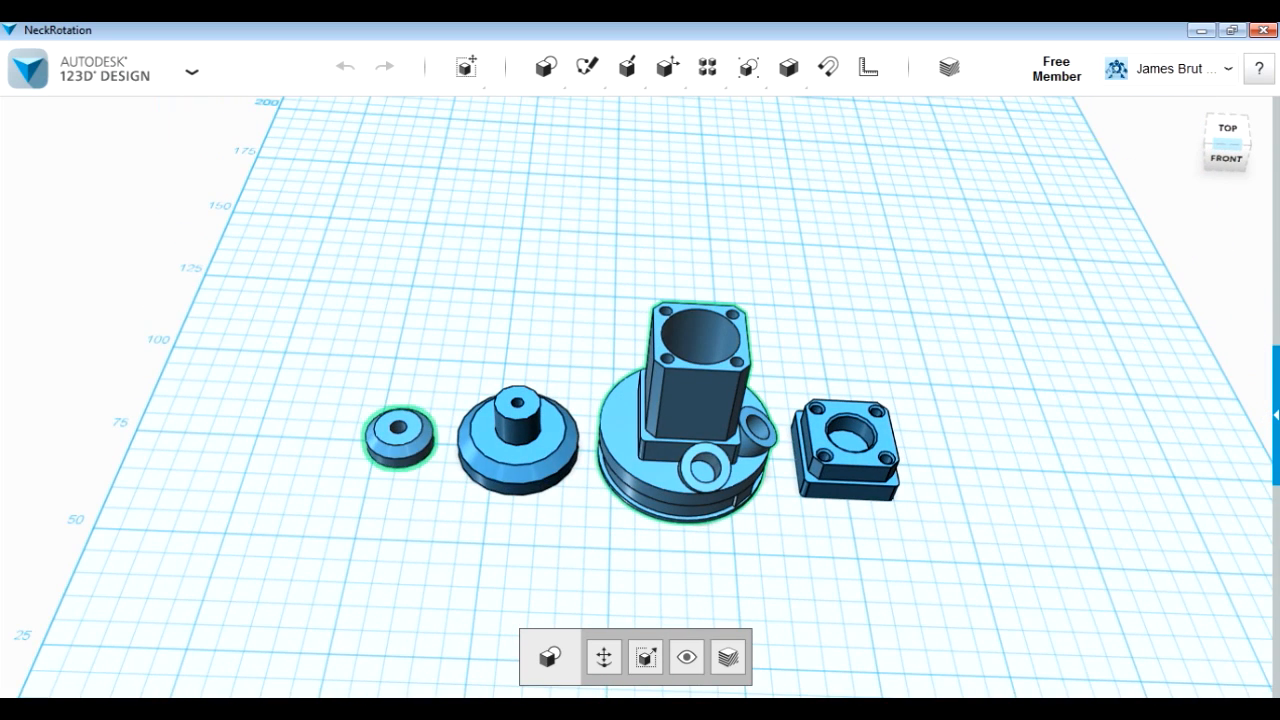
{"action": "left_click", "coordinate": [517, 440]}
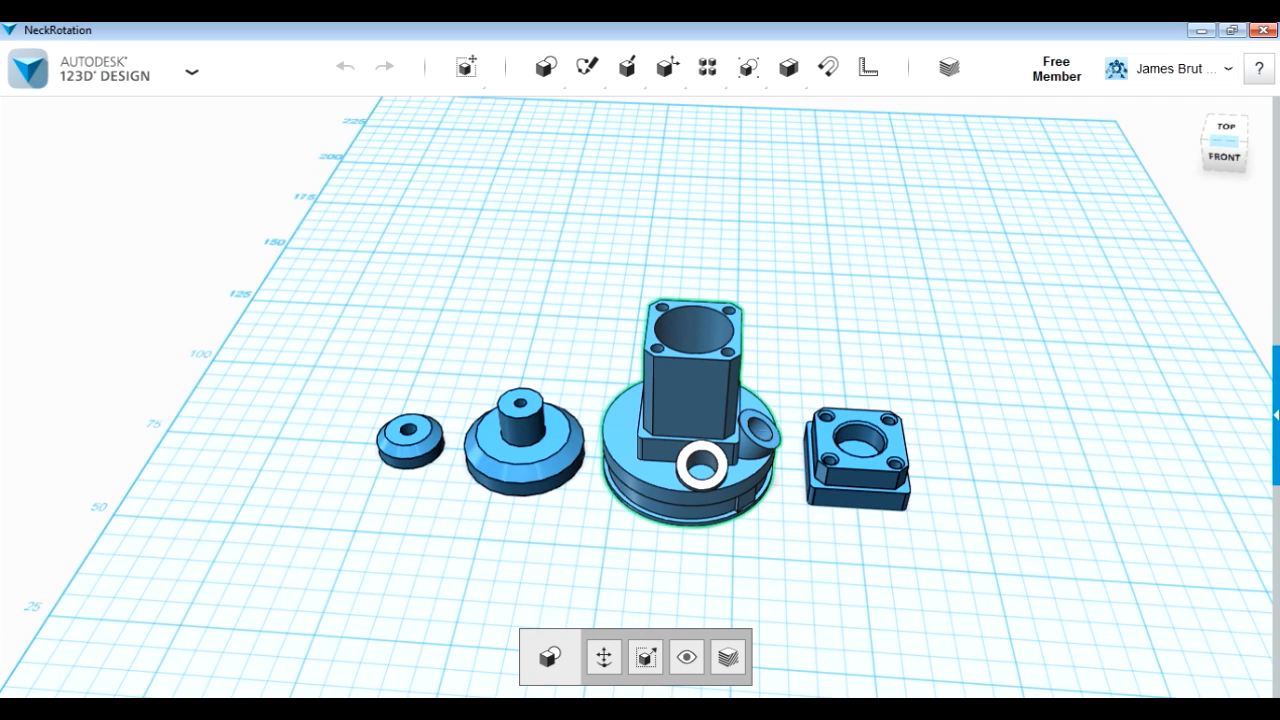
{"action": "left_click", "coordinate": [855, 457]}
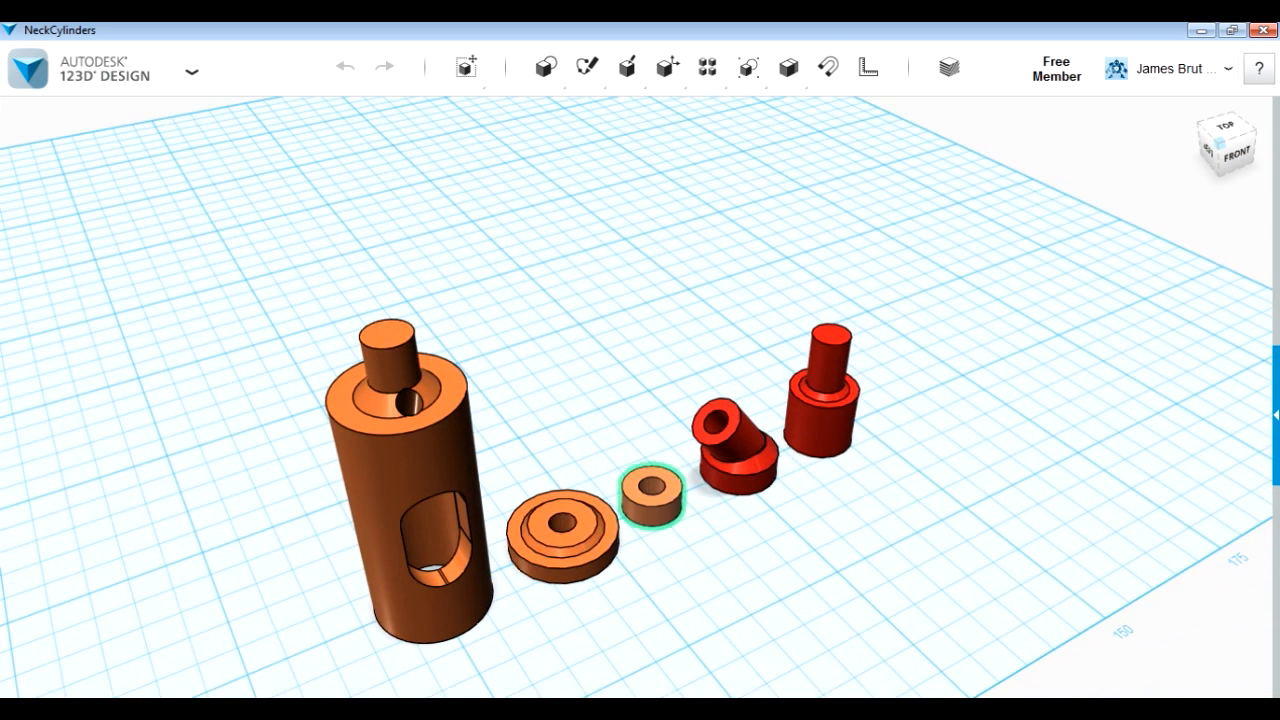
- Select the red post connector, tall neck cylinder, then the connector again
{"action": "left_click", "coordinate": [735, 440]}
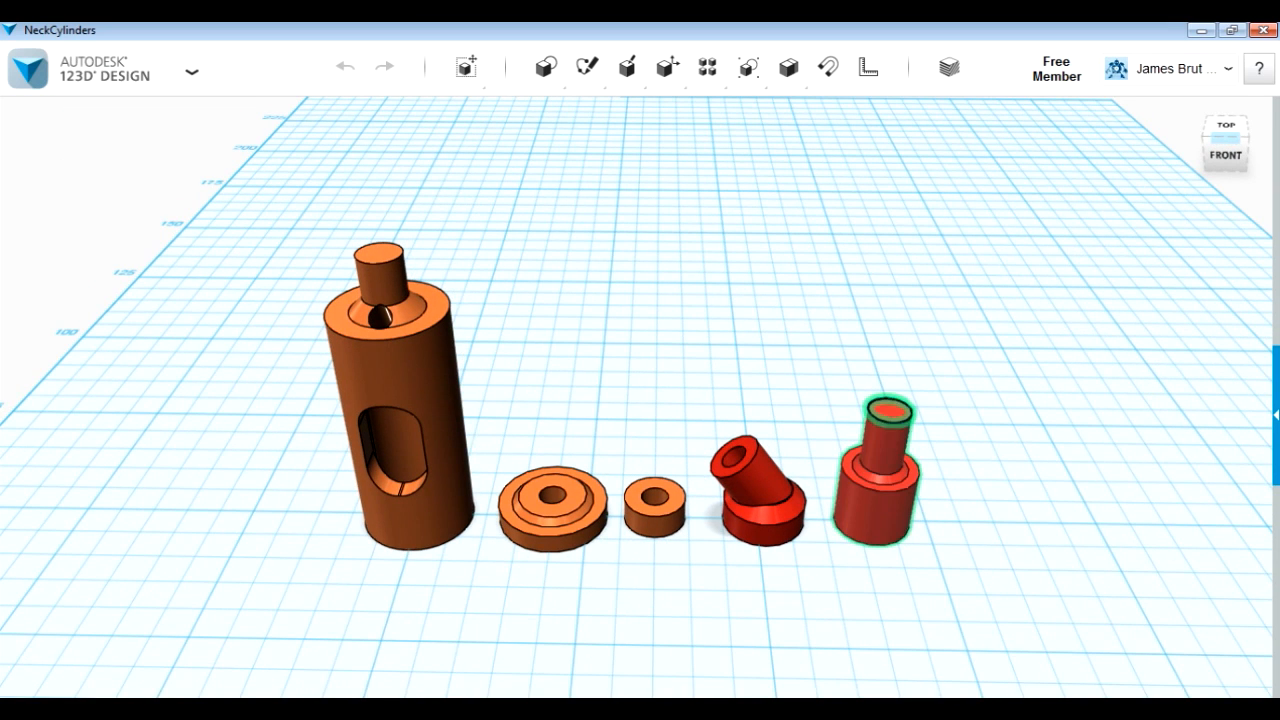
{"action": "left_click", "coordinate": [400, 400]}
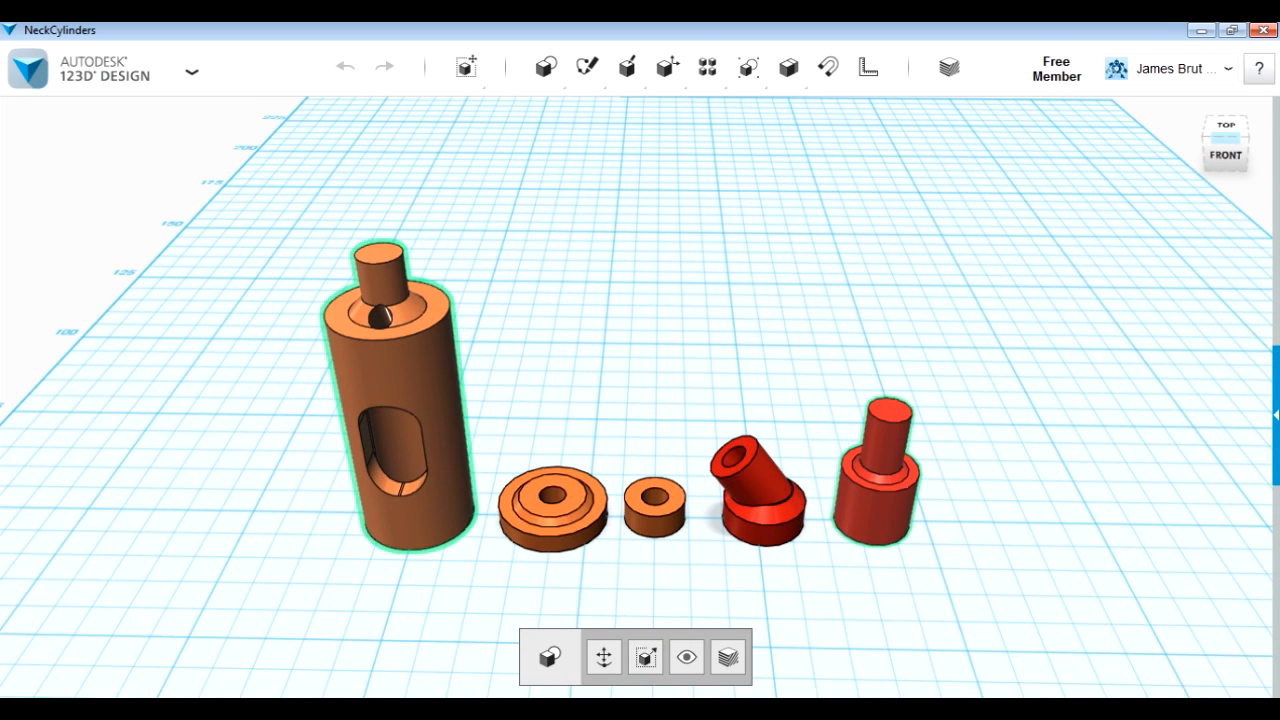
{"action": "left_click", "coordinate": [875, 470]}
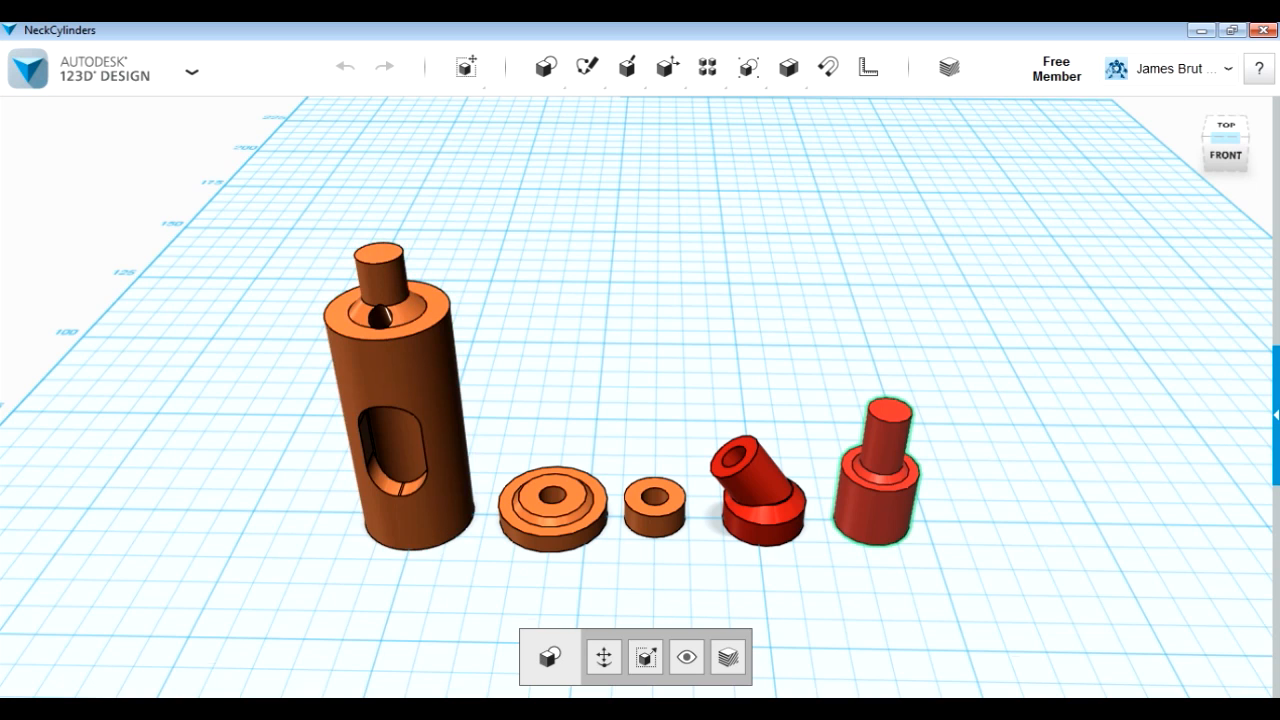